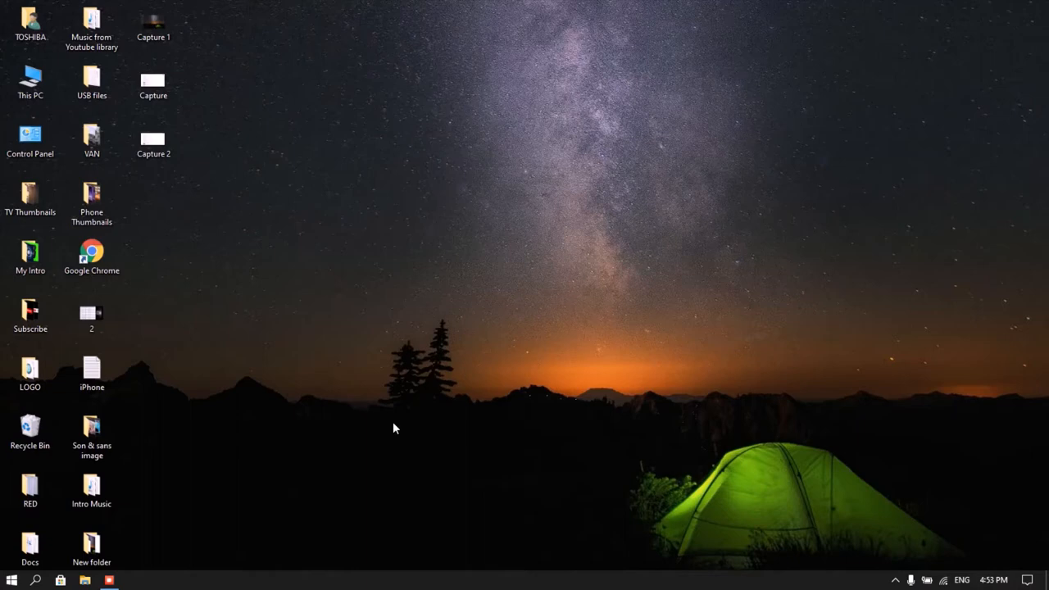
mouse_move(187, 519)
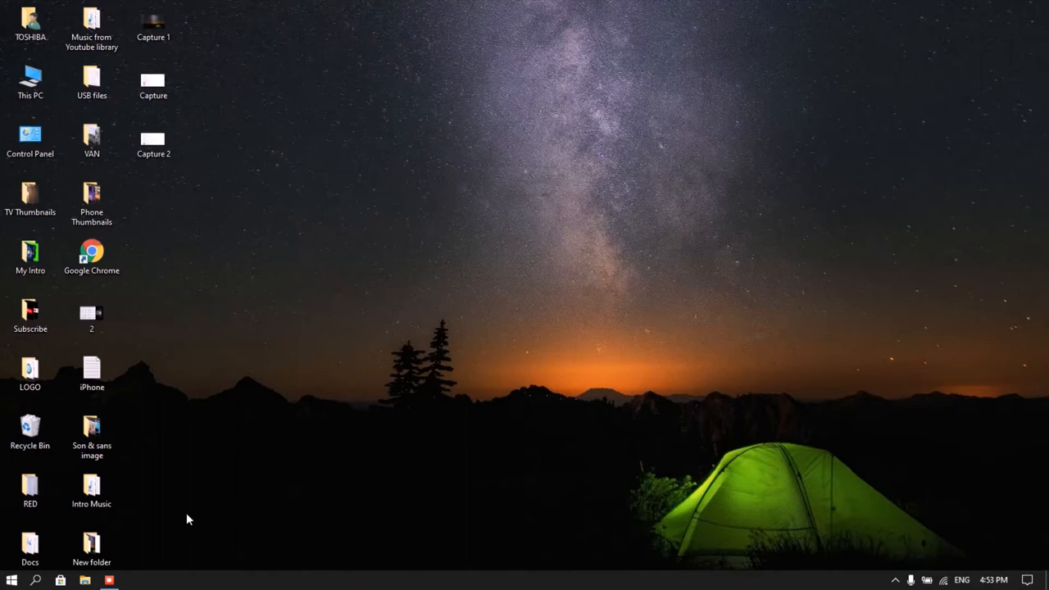
- Open the Windows search panel, close it, then reopen it
click(36, 580)
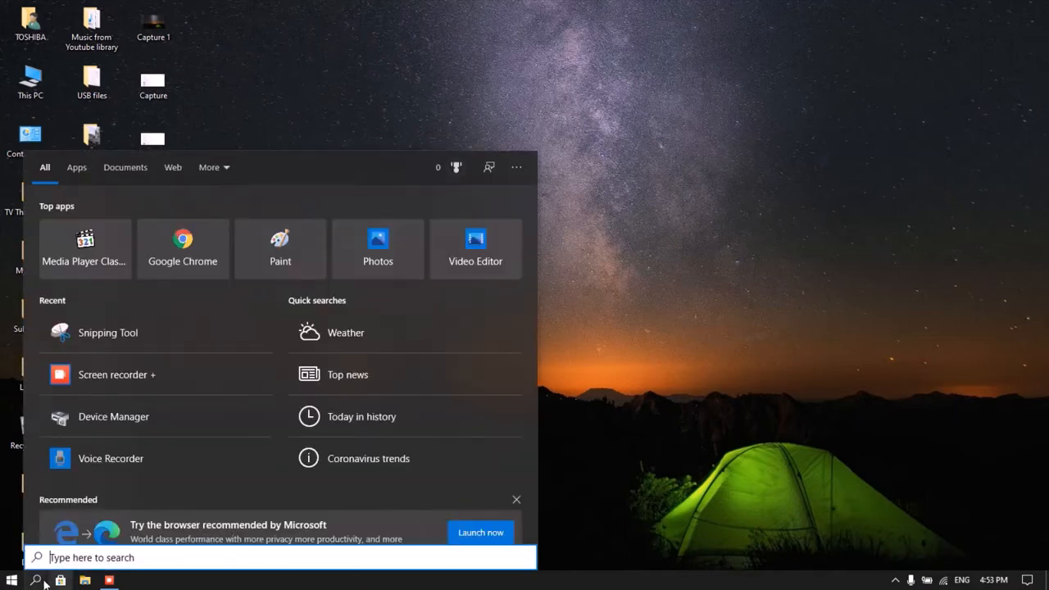
click(36, 581)
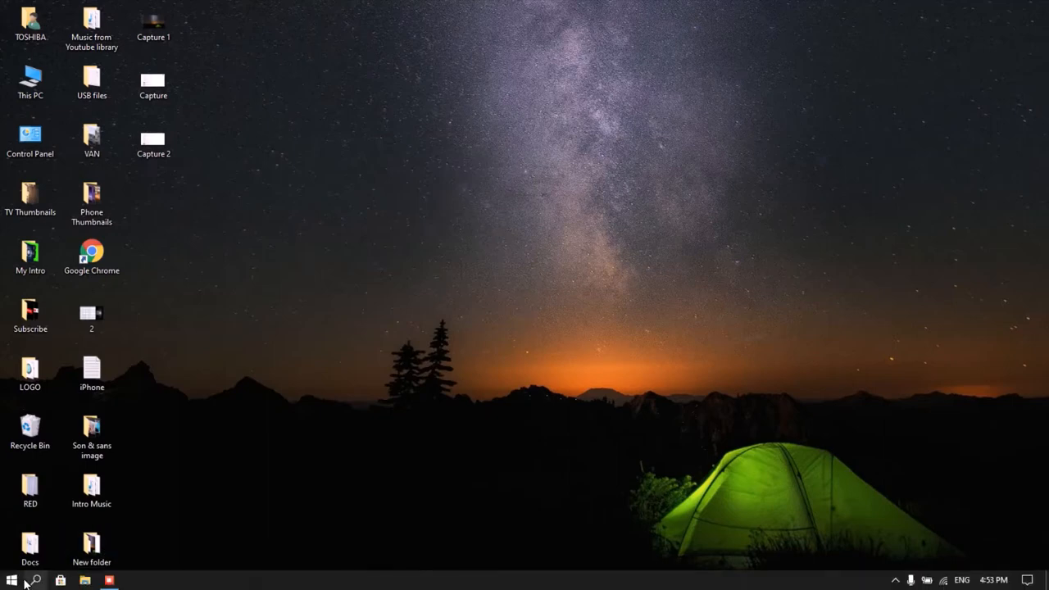
mouse_move(34, 580)
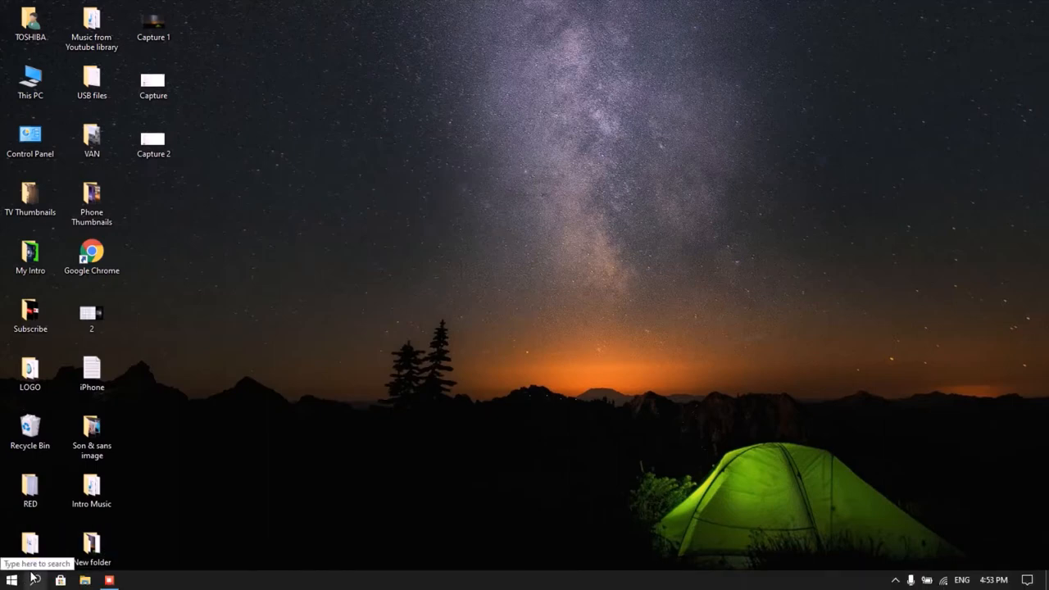
click(35, 580)
text(scre)
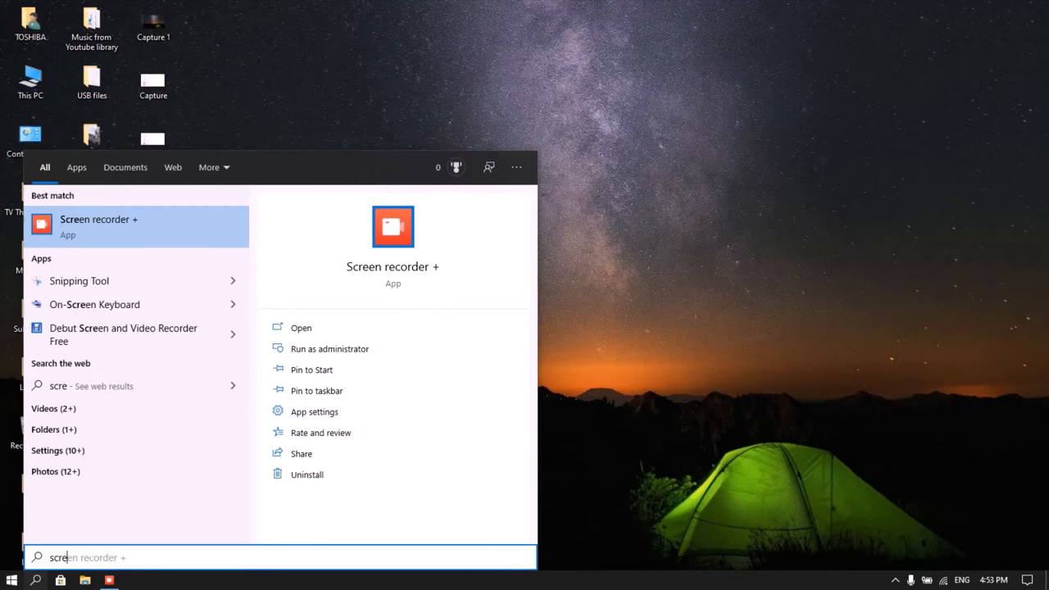
mouse_move(391, 255)
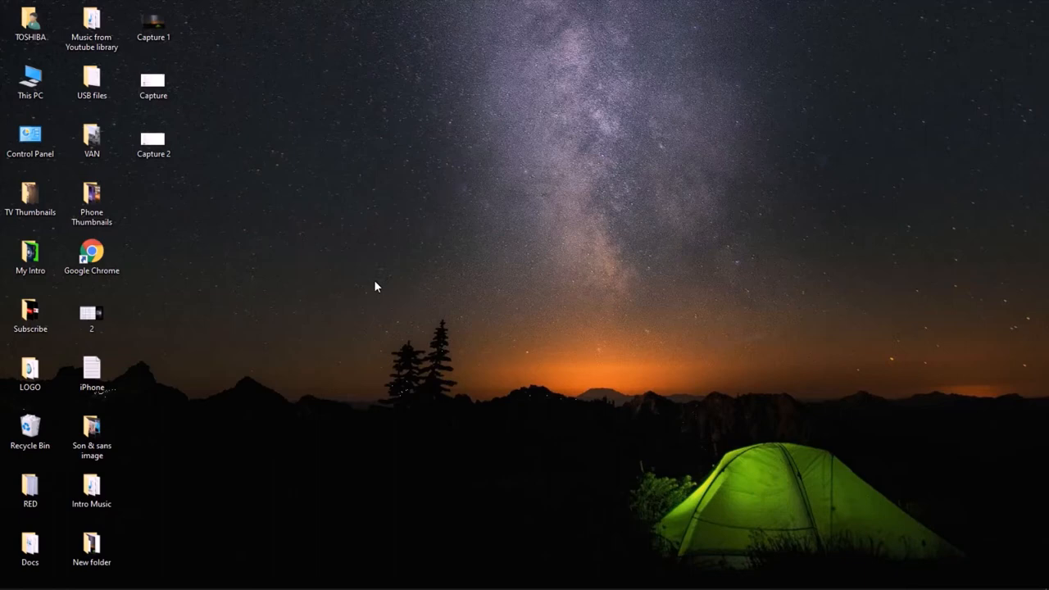
mouse_move(163, 560)
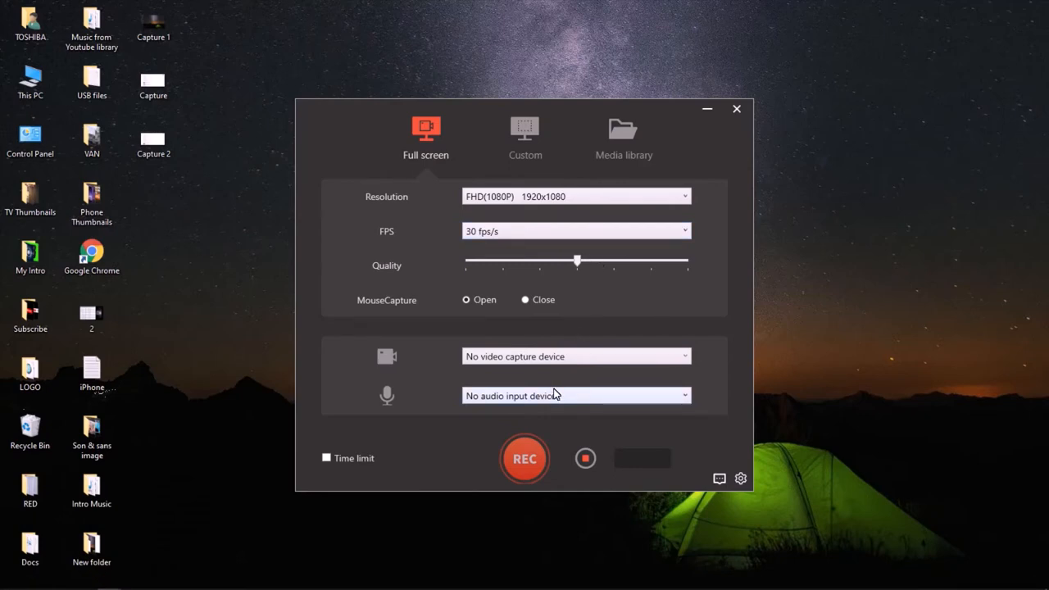
- Set the audio input to Microphone (2- Logitech USB Headset)
click(576, 395)
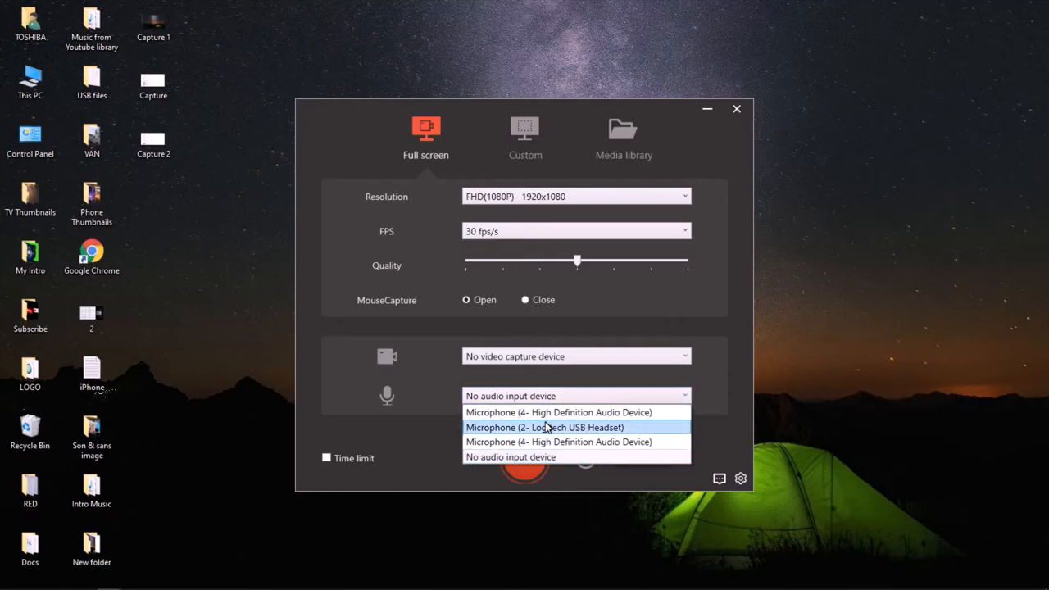
mouse_move(508, 427)
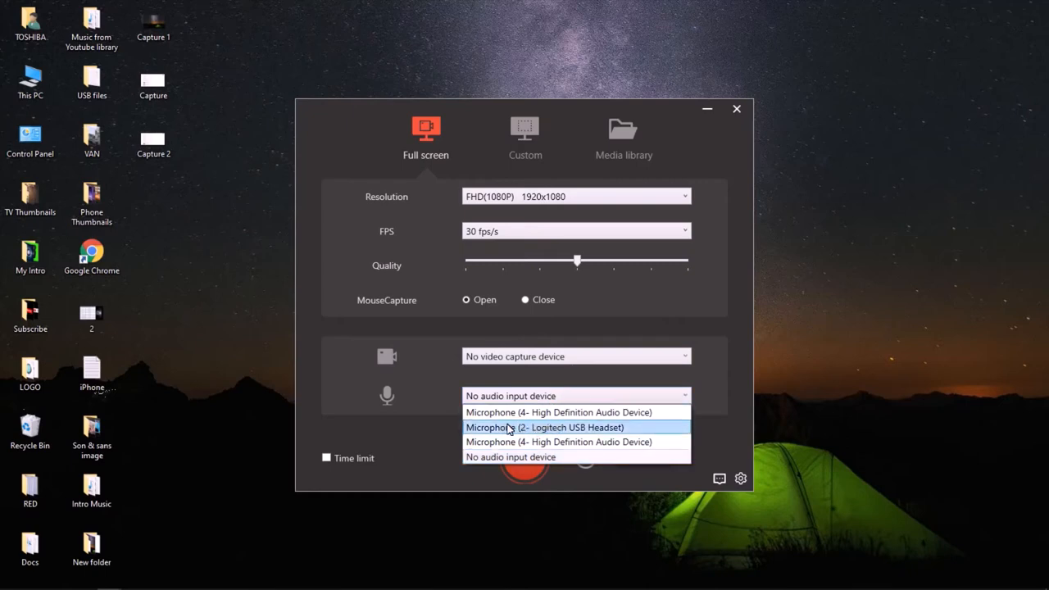
mouse_move(546, 428)
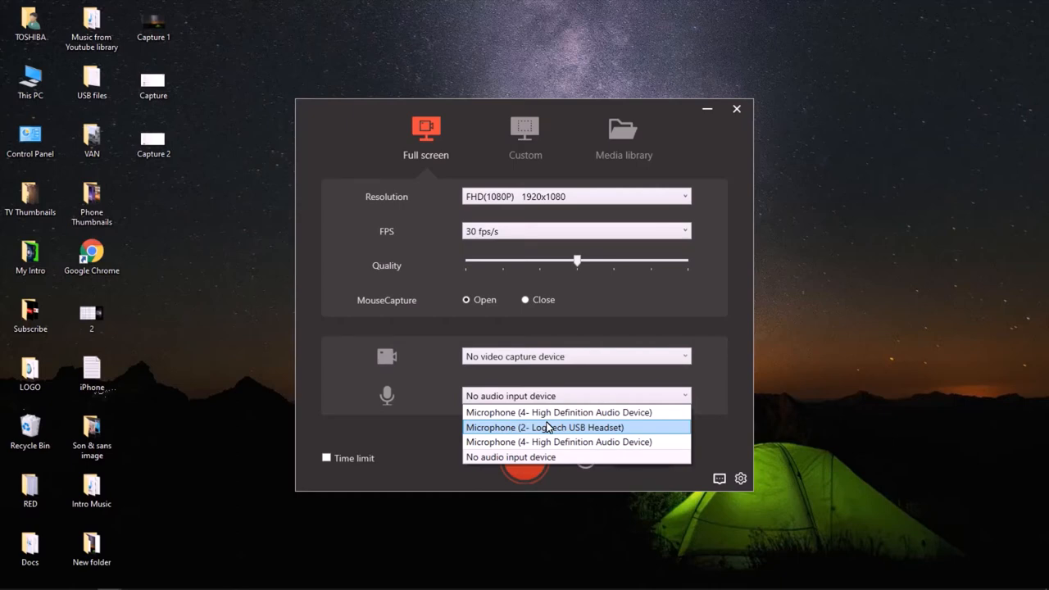
click(544, 427)
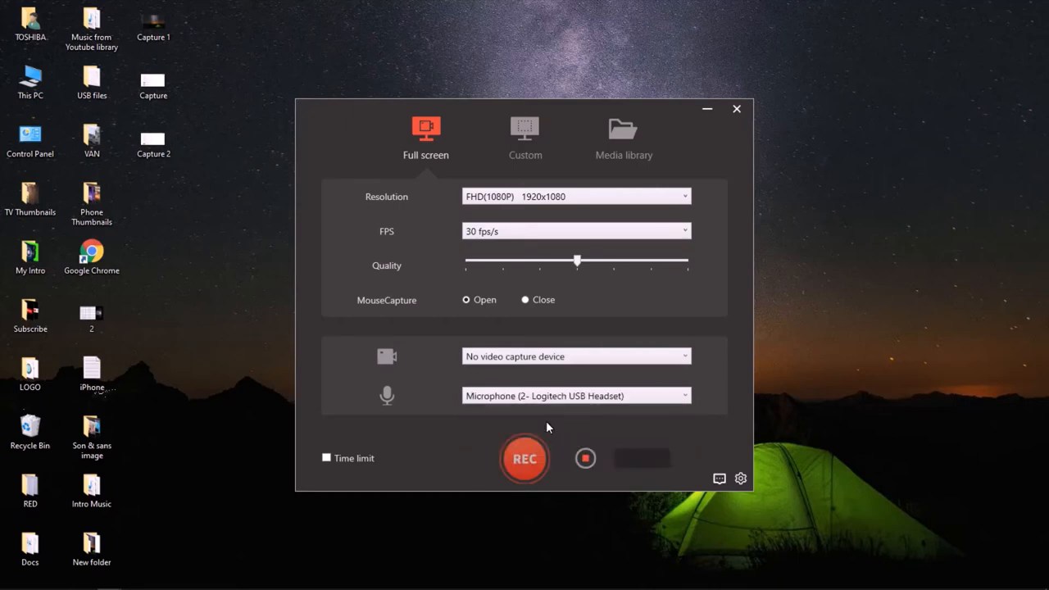
mouse_move(548, 438)
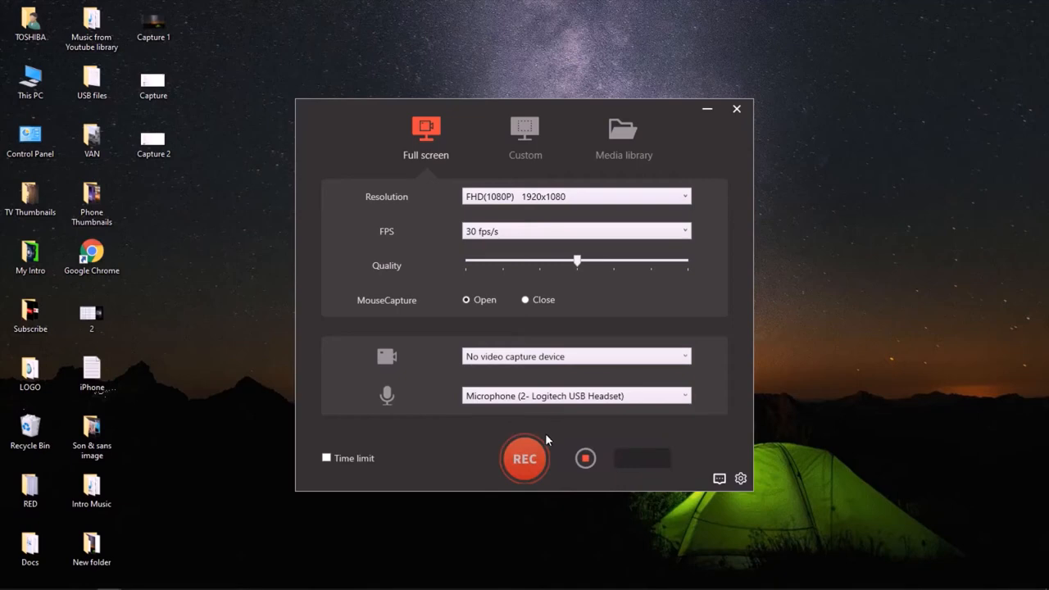
mouse_move(536, 461)
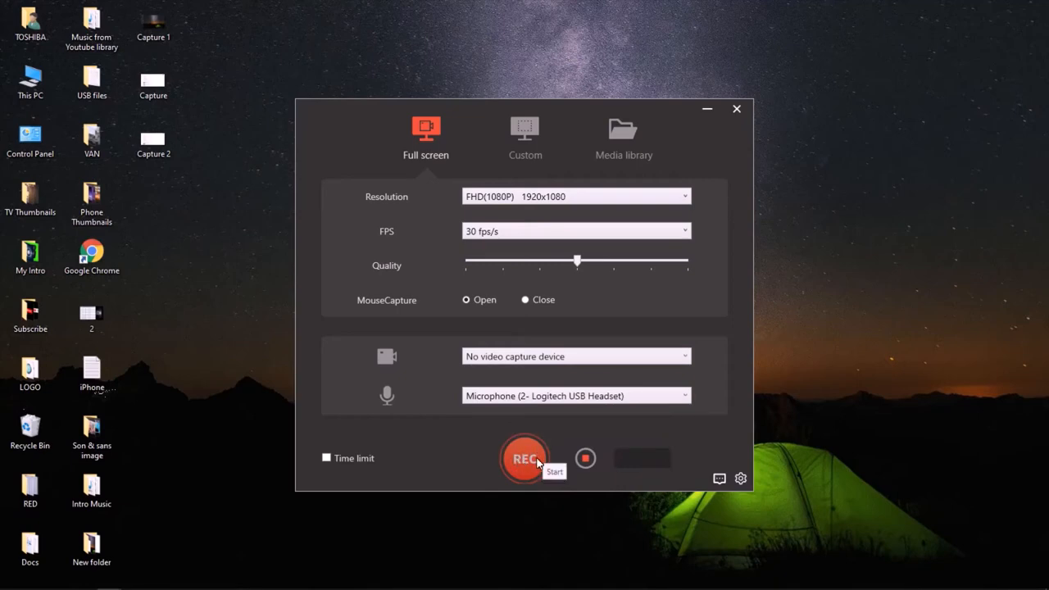
- Record a one-second full-screen clip with REC, then stop it
click(525, 458)
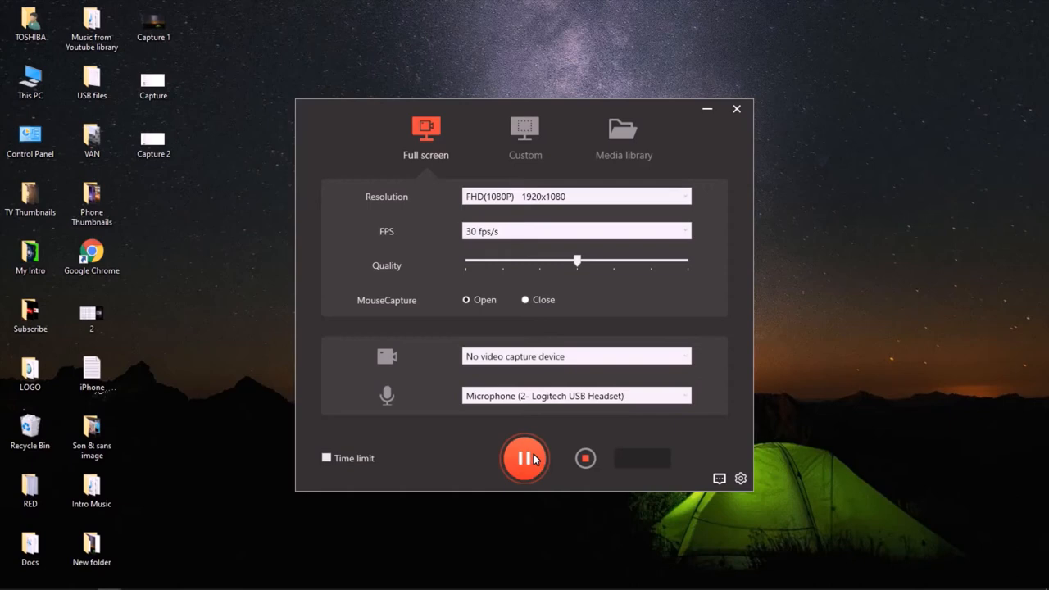
click(524, 458)
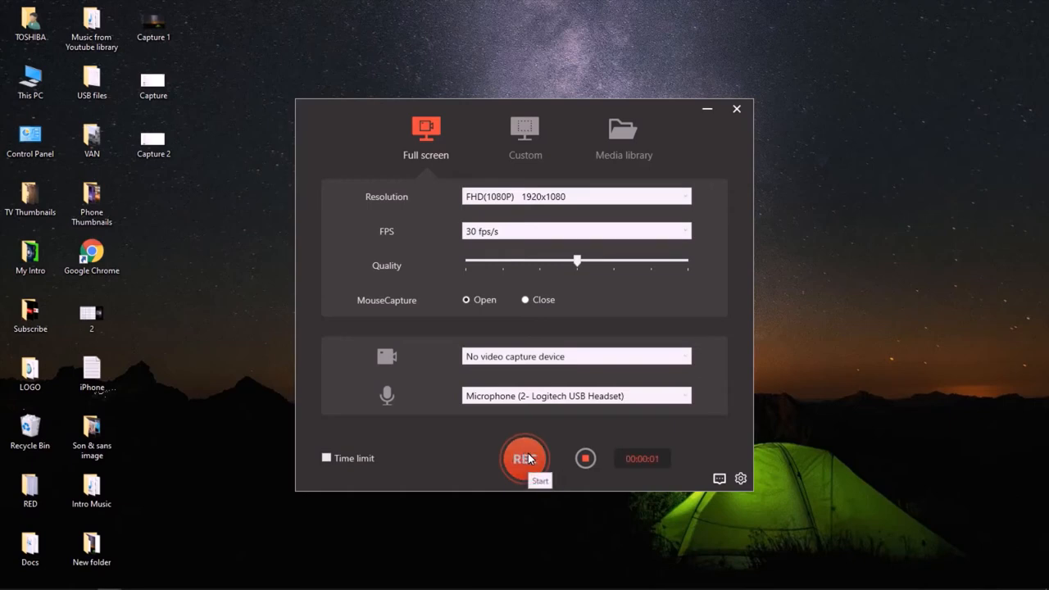
mouse_move(529, 448)
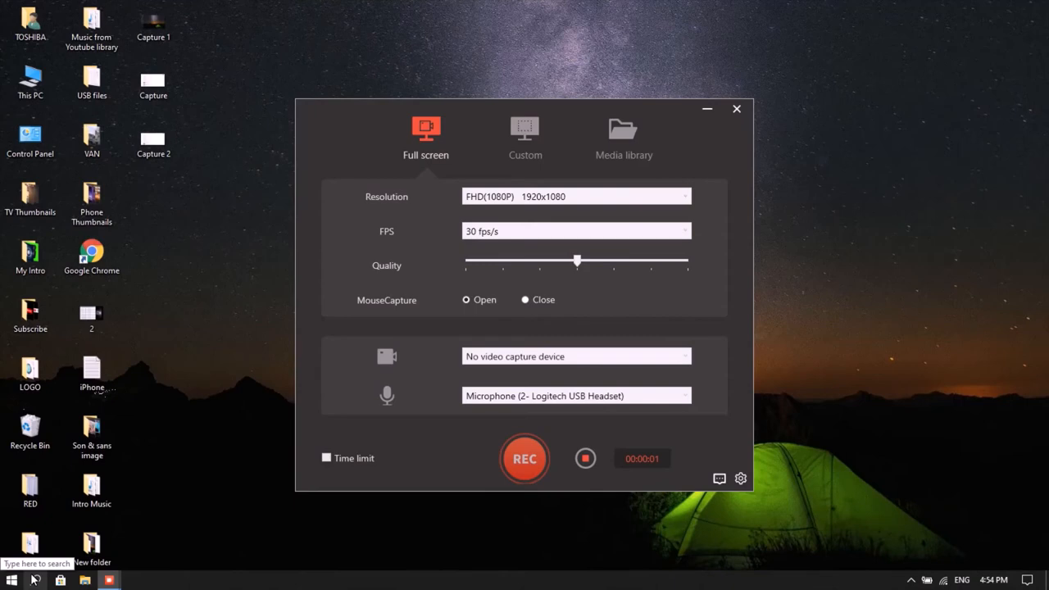
- Open Windows Search from the taskbar to look for Snipping Tool
click(35, 580)
text(snipp)
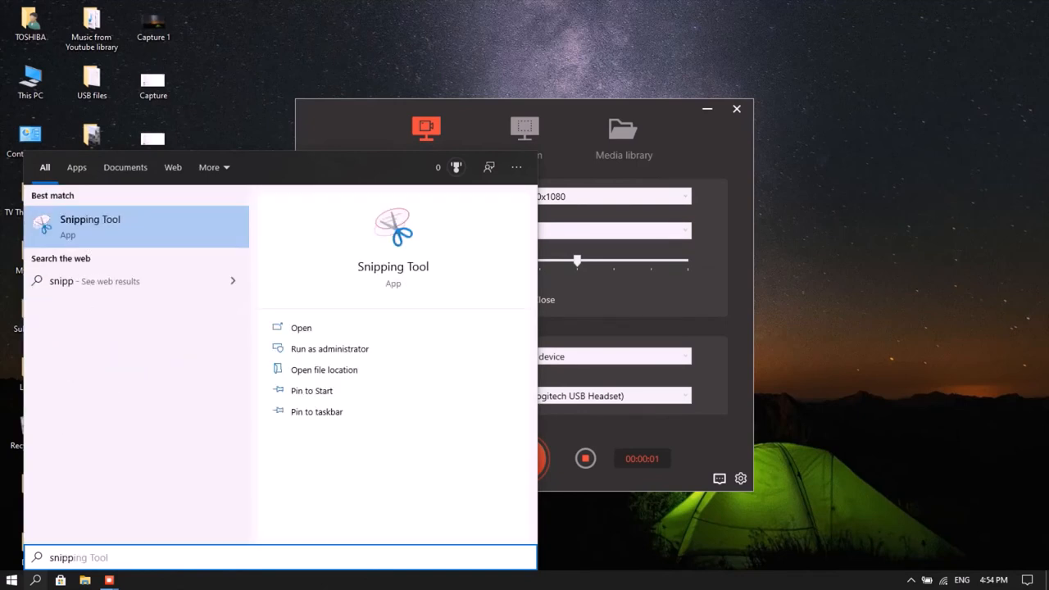
mouse_move(392, 267)
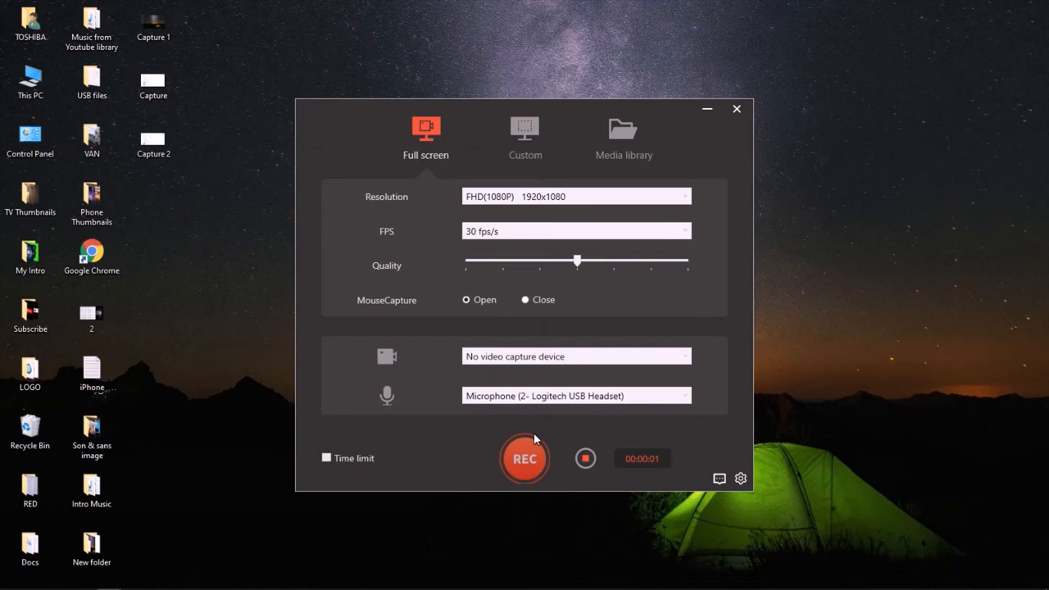
mouse_move(532, 402)
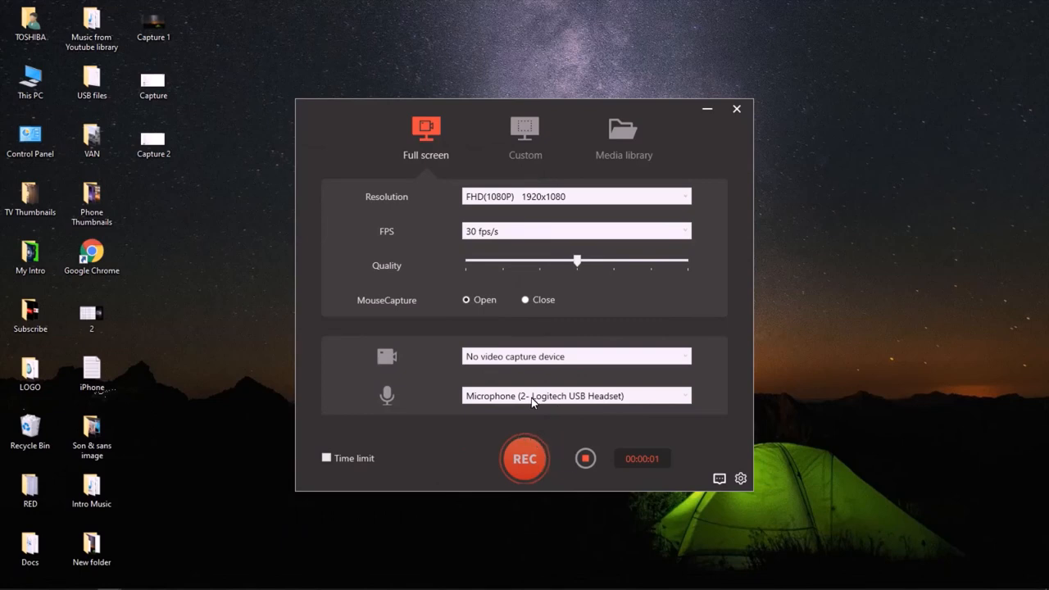
- Minimise the Screen recorder + window to the taskbar
click(736, 108)
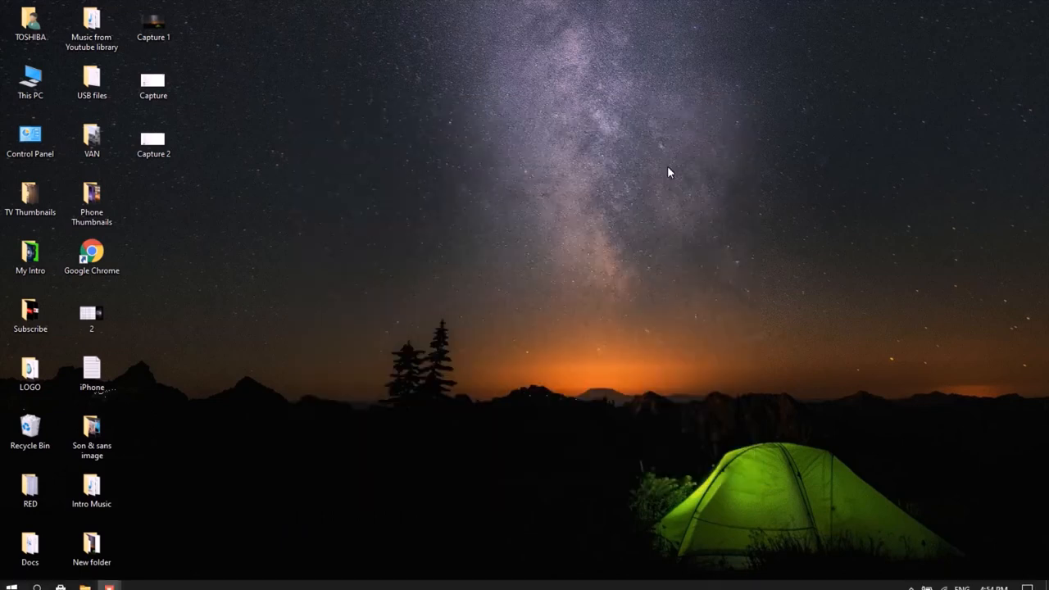